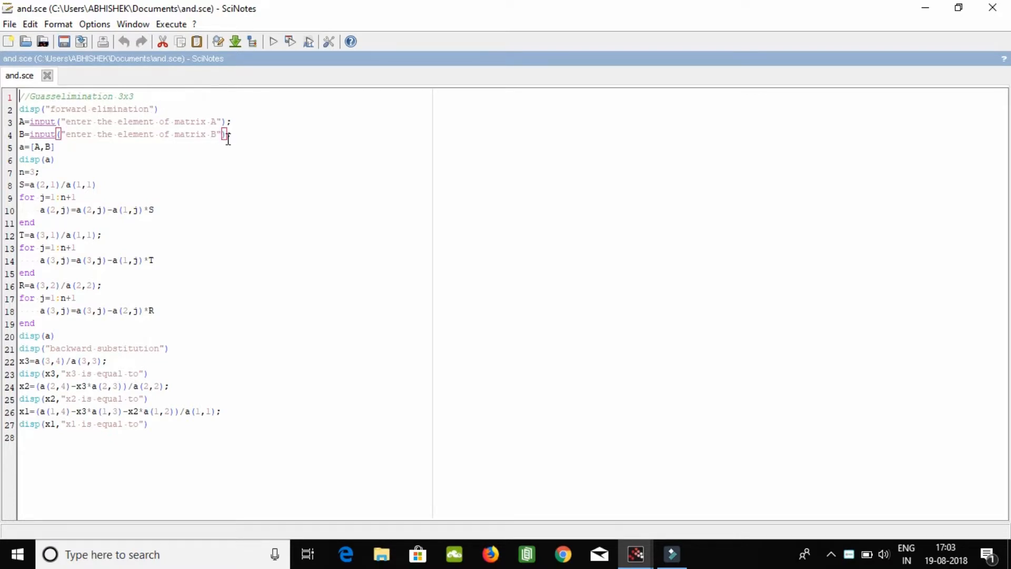
mouse_move(43, 121)
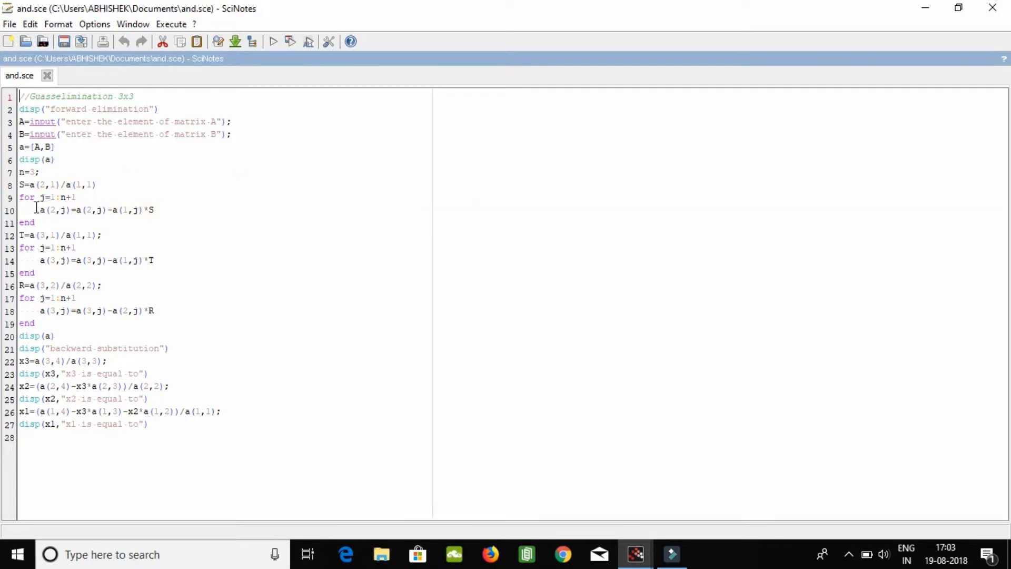
mouse_move(119, 197)
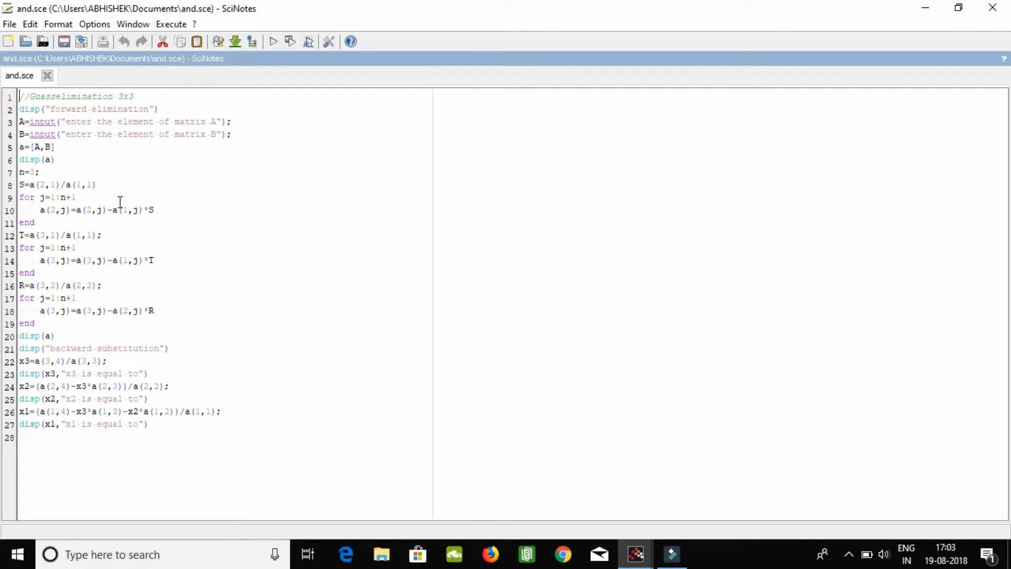
Step: Click into line 4 of the Gauss elimination script in SciNotes to fix its ending
click(190, 210)
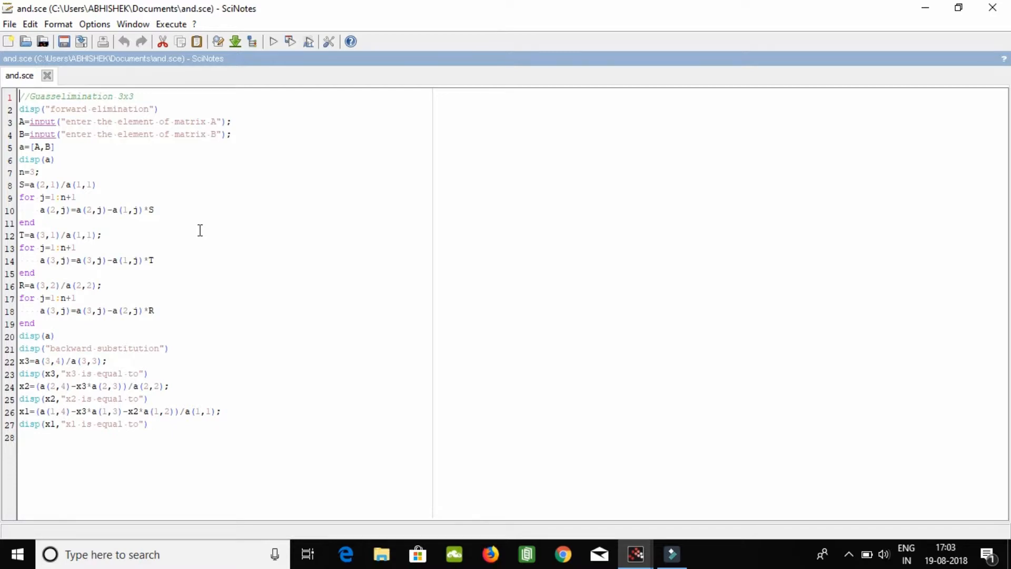
mouse_move(176, 230)
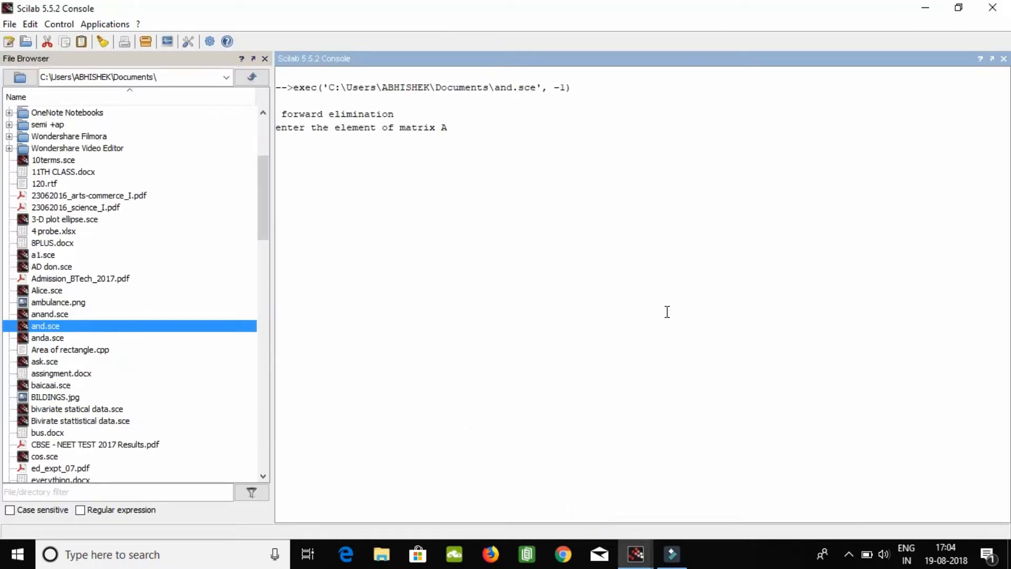
mouse_move(359, 421)
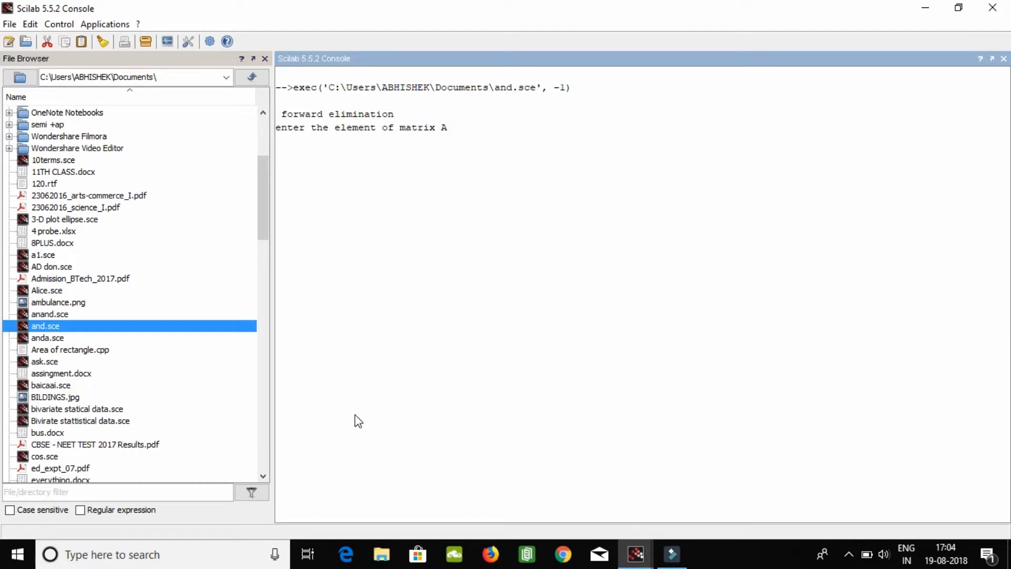
Step: Enter matrix A as [4 6 7;8 9 7;8 5 3] at the script's prompt
text([)
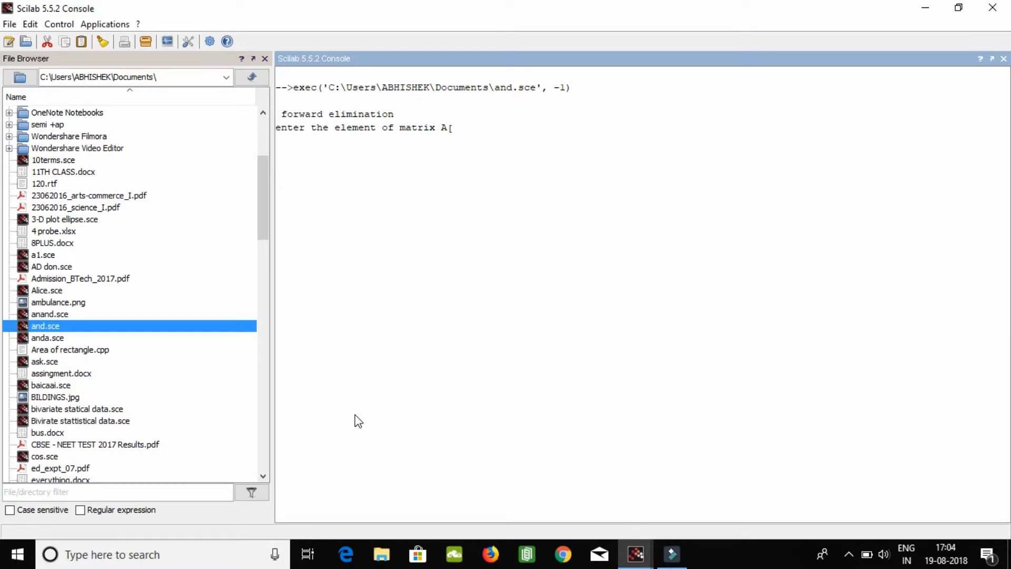
text(4)
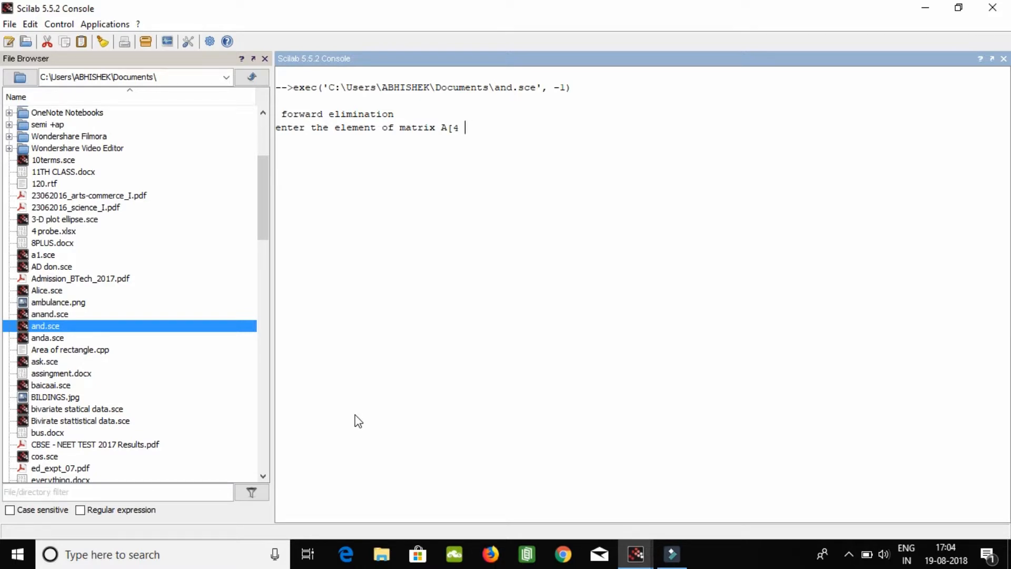
text(6 7)
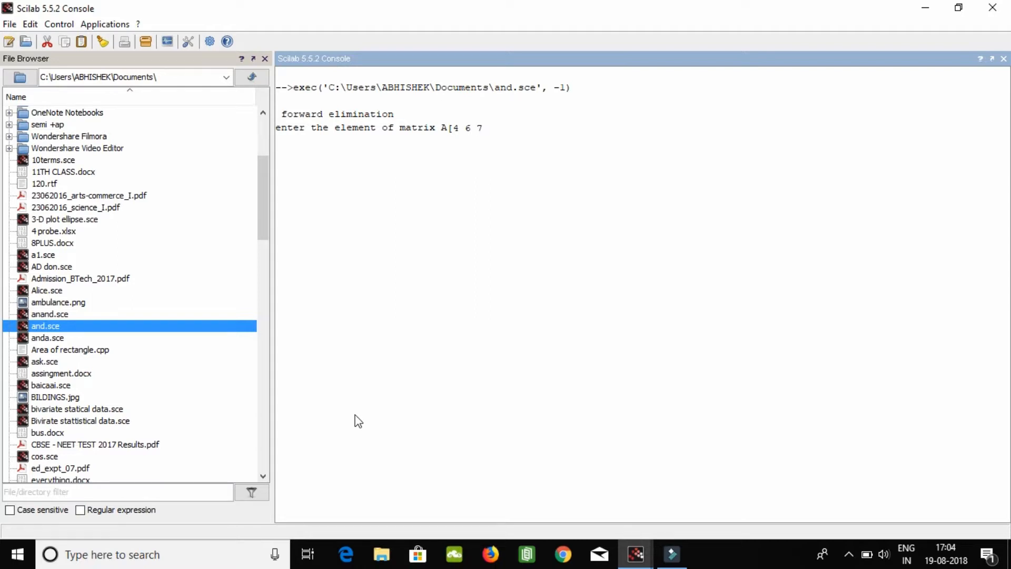
text(;8)
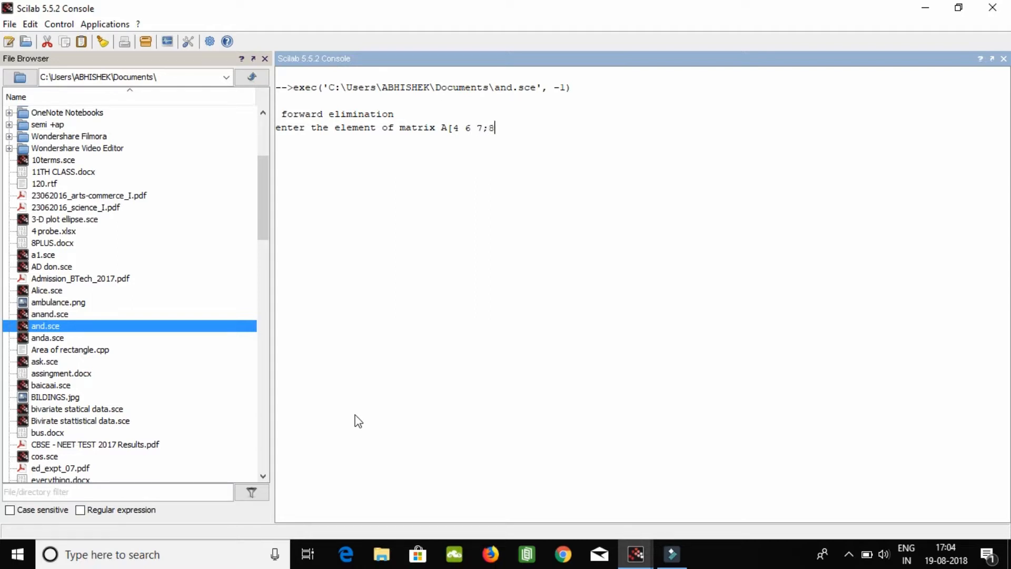
text(9)
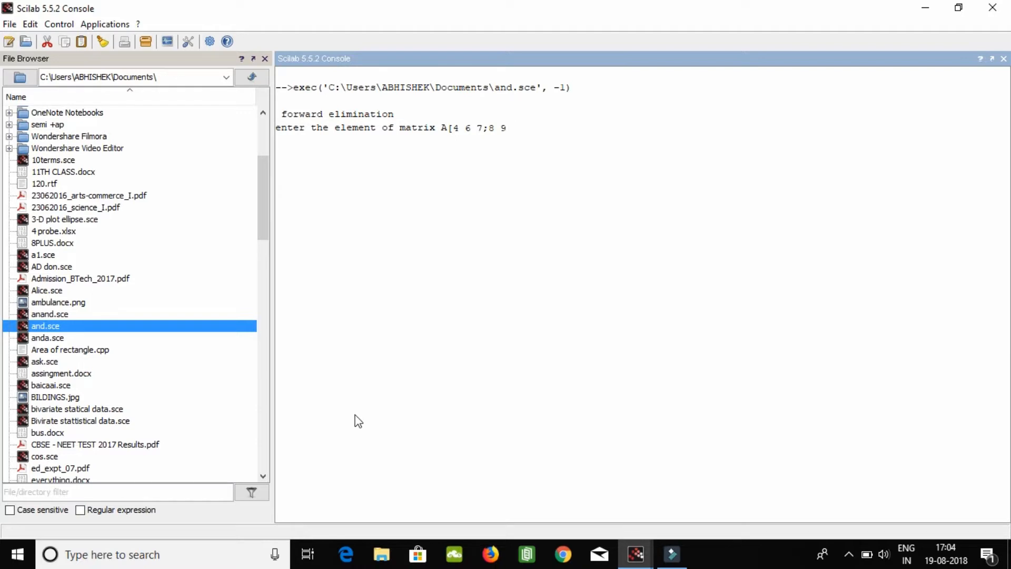
text(76)
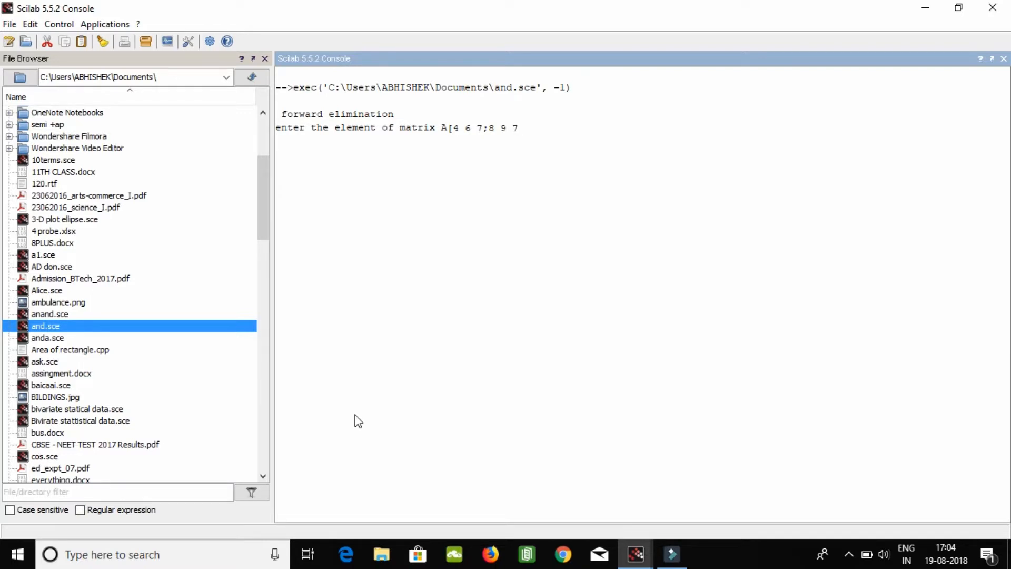
text(;8)
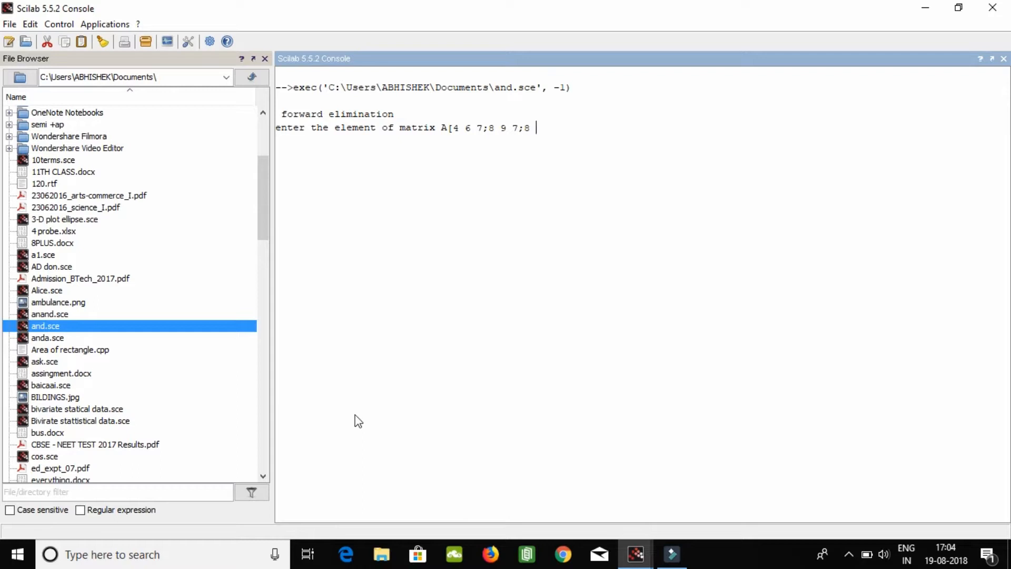
text(5 3)
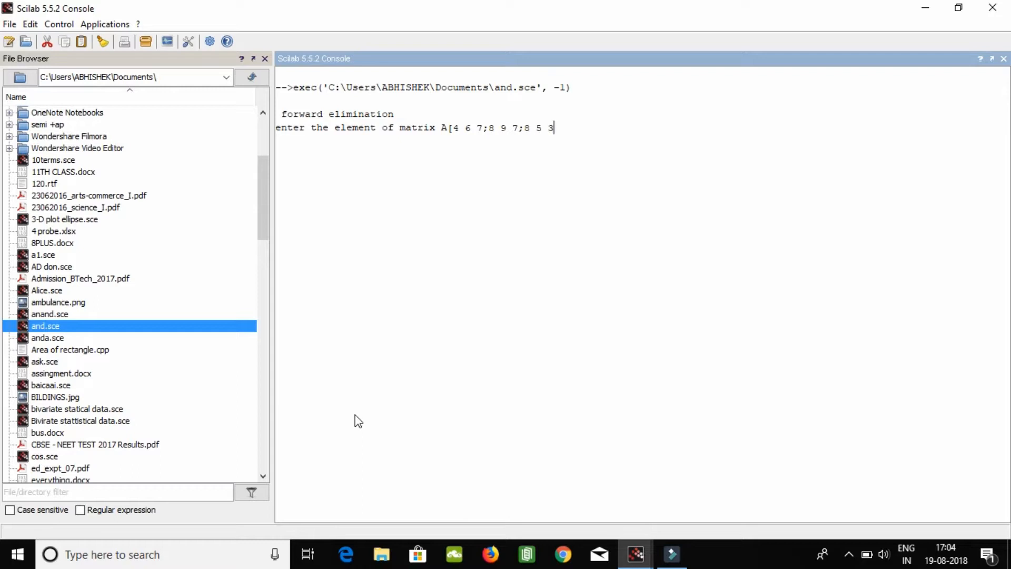
text(])
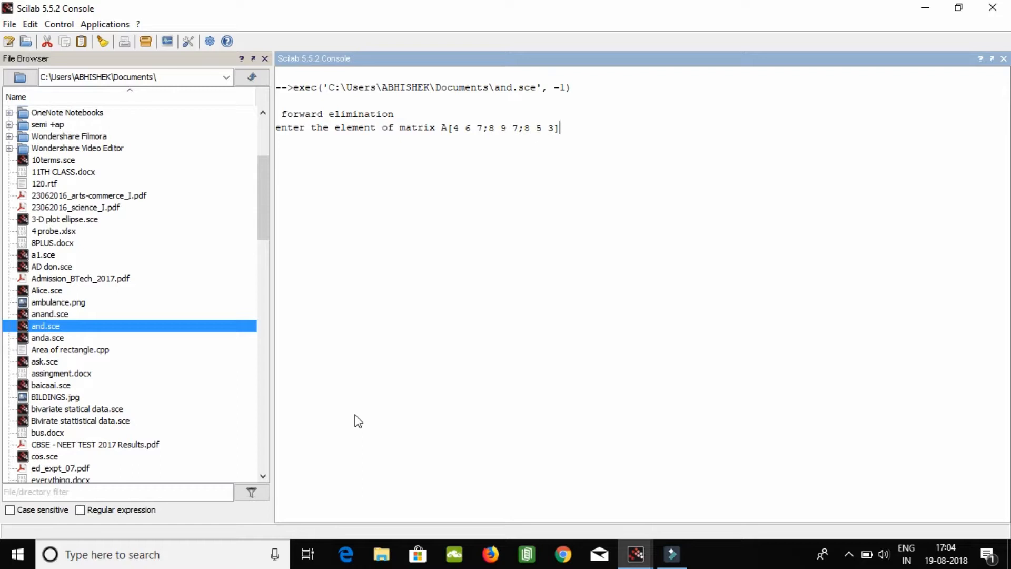
text(;)
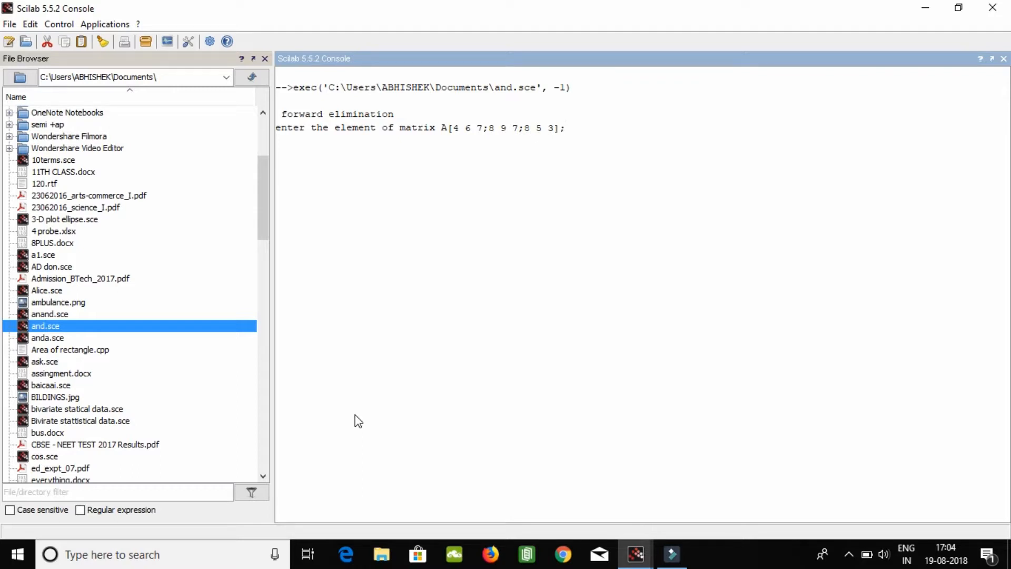
key(Enter)
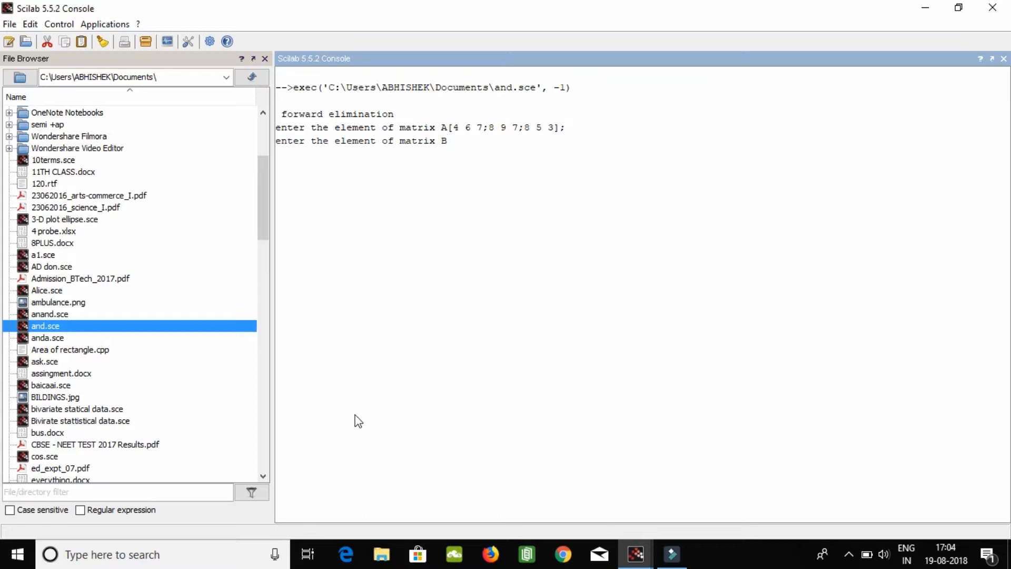
Step: Enter matrix B as [6;8;9], giving x3=1.1875, x2=-1.4375, x1=1.578125
text([)
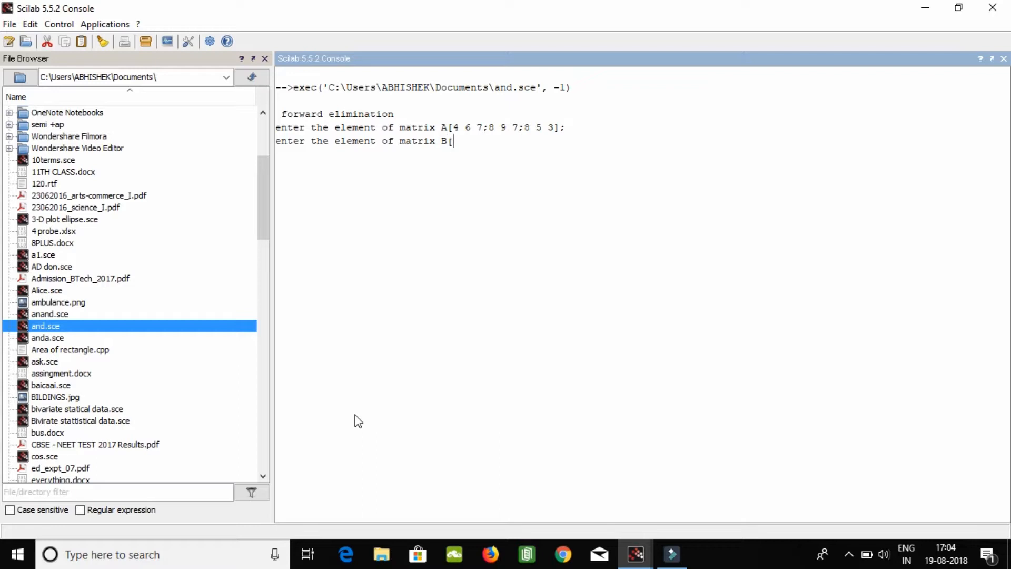
text(6)
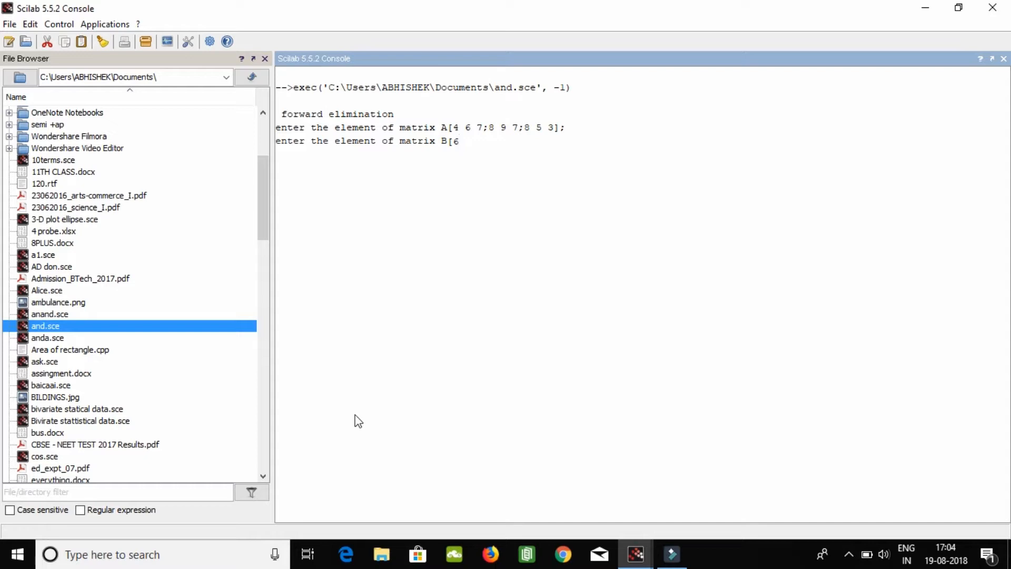
text(;)
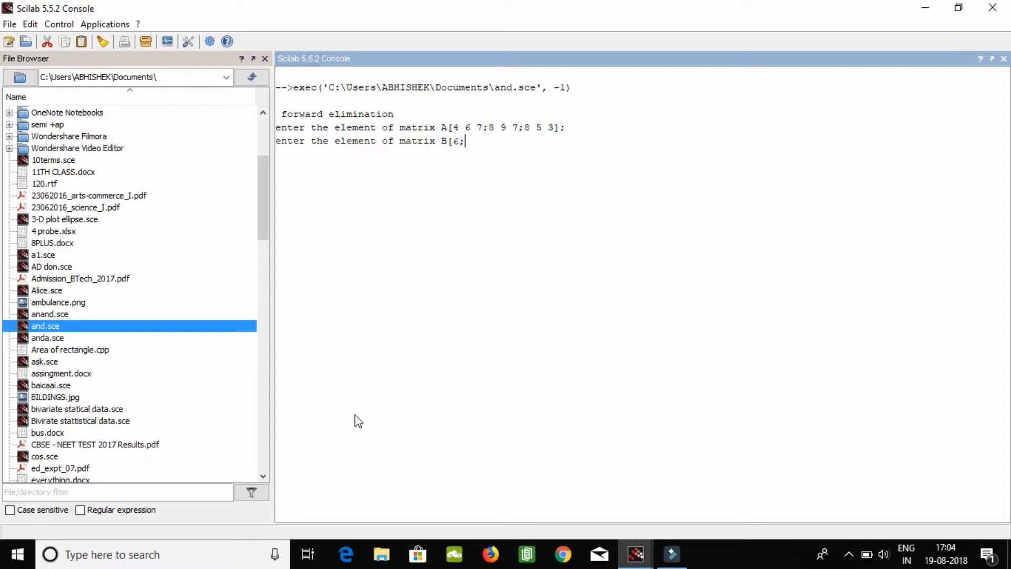
text(8;)
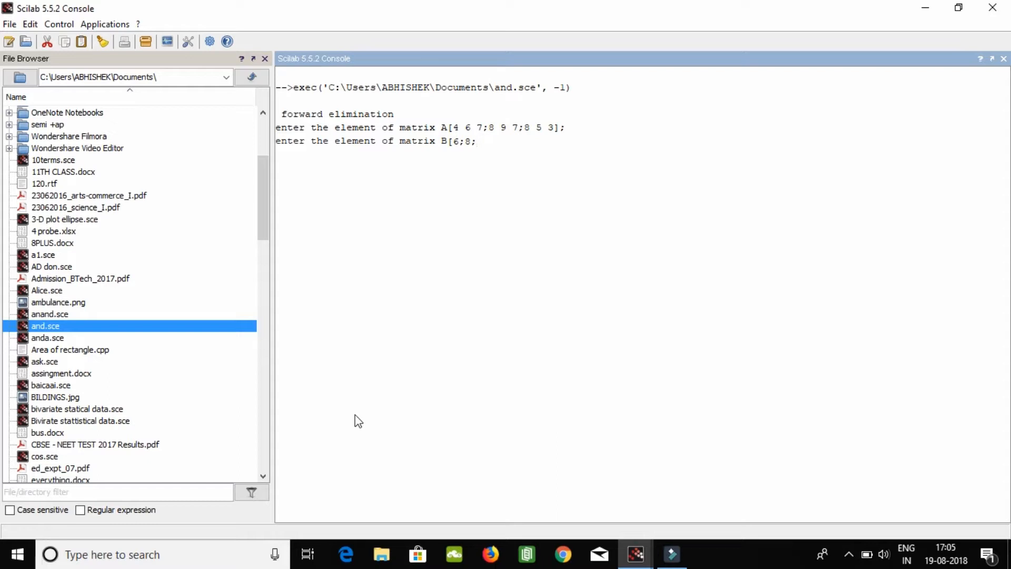
text(;9];)
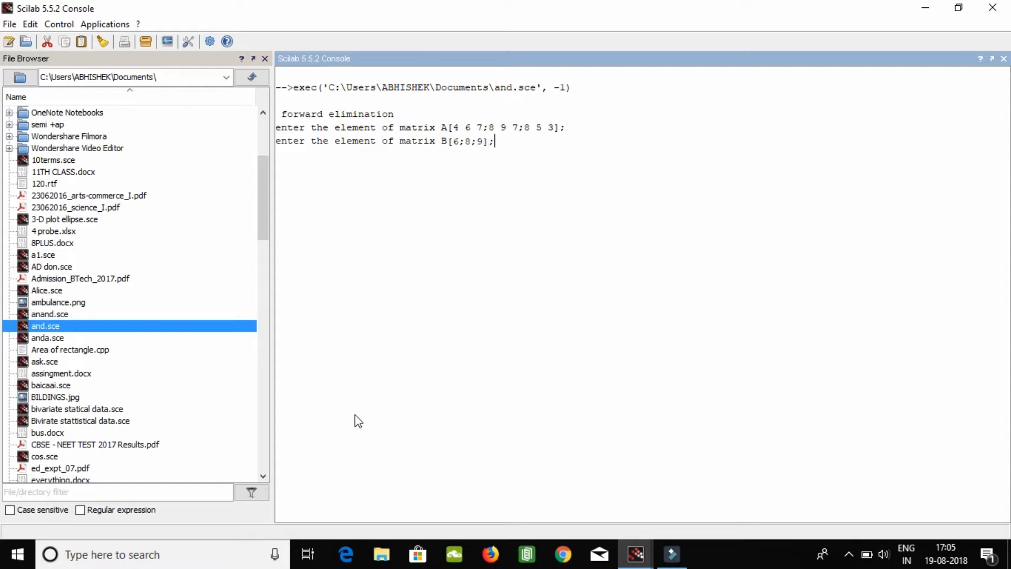
key(enter)
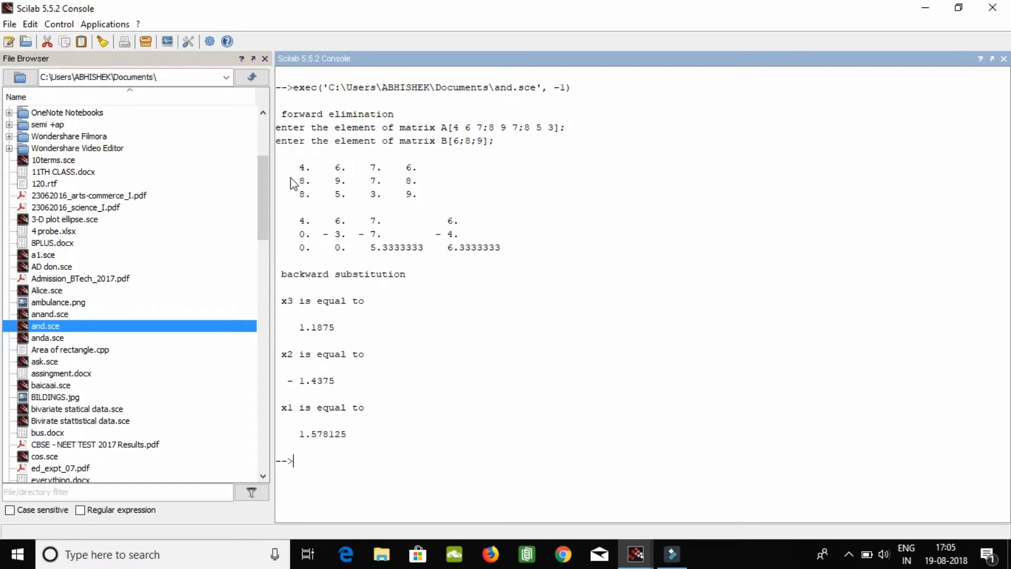
mouse_move(338, 199)
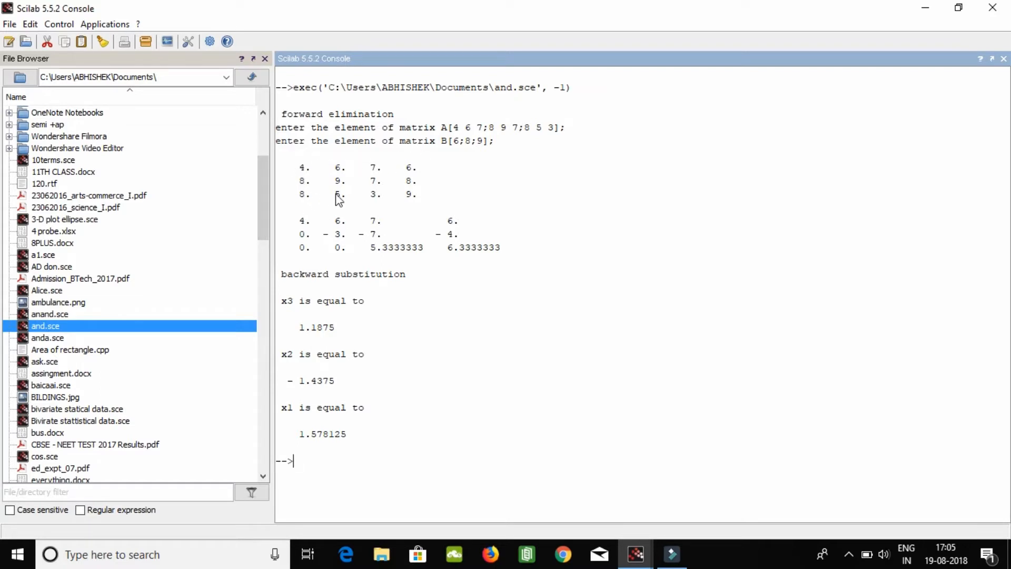
mouse_move(385, 176)
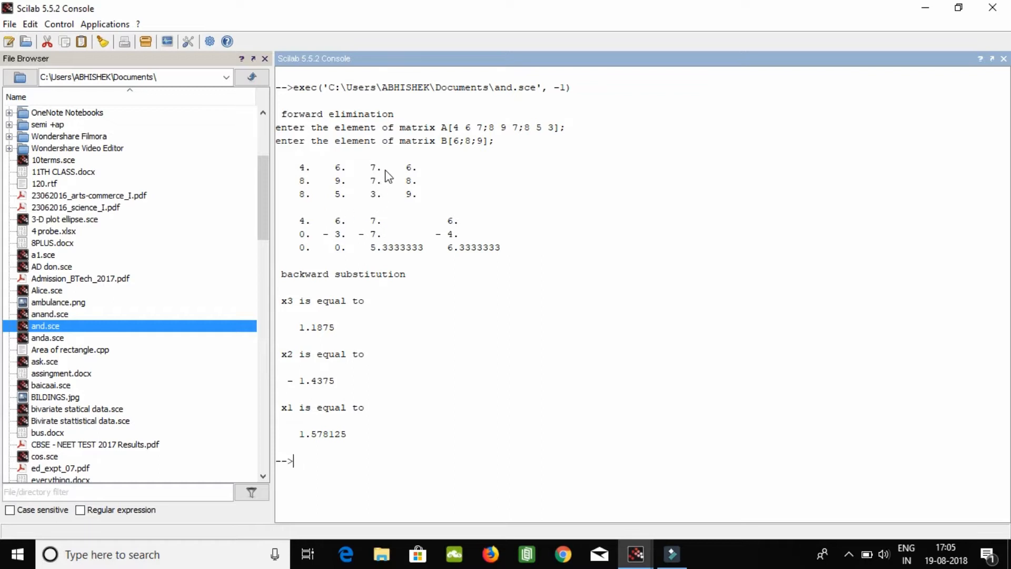
mouse_move(405, 192)
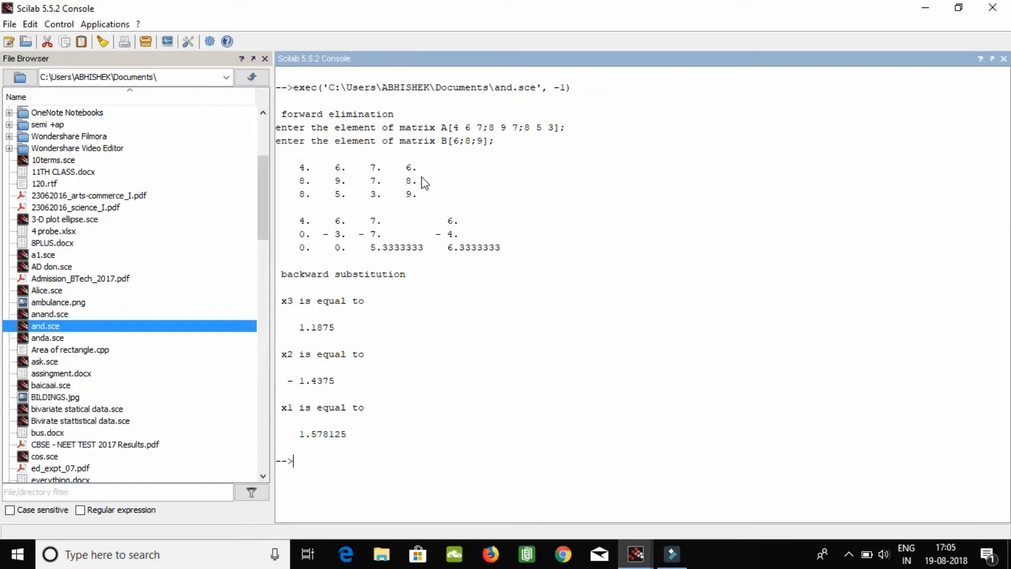
mouse_move(405, 219)
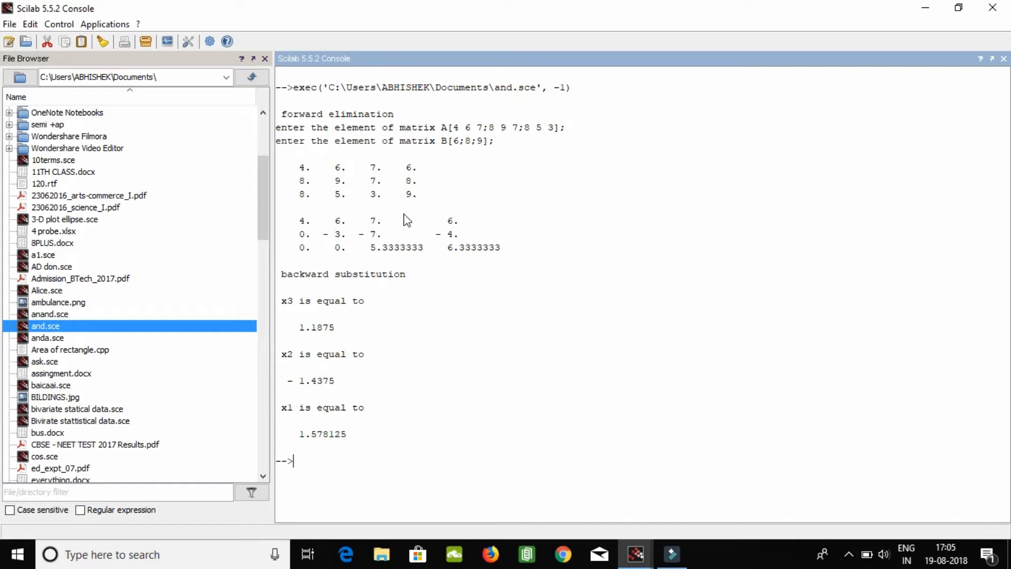
mouse_move(423, 202)
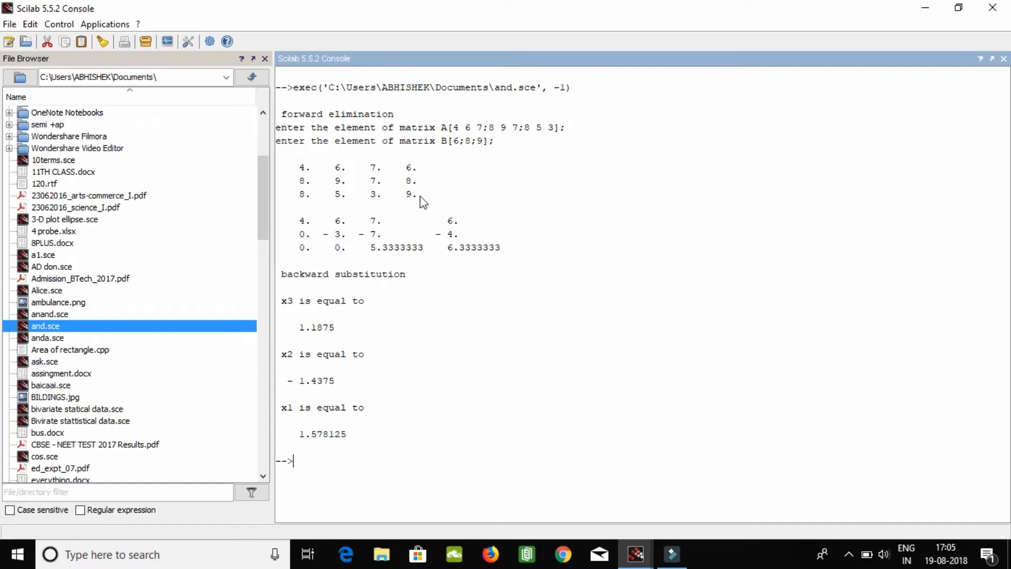
mouse_move(316, 222)
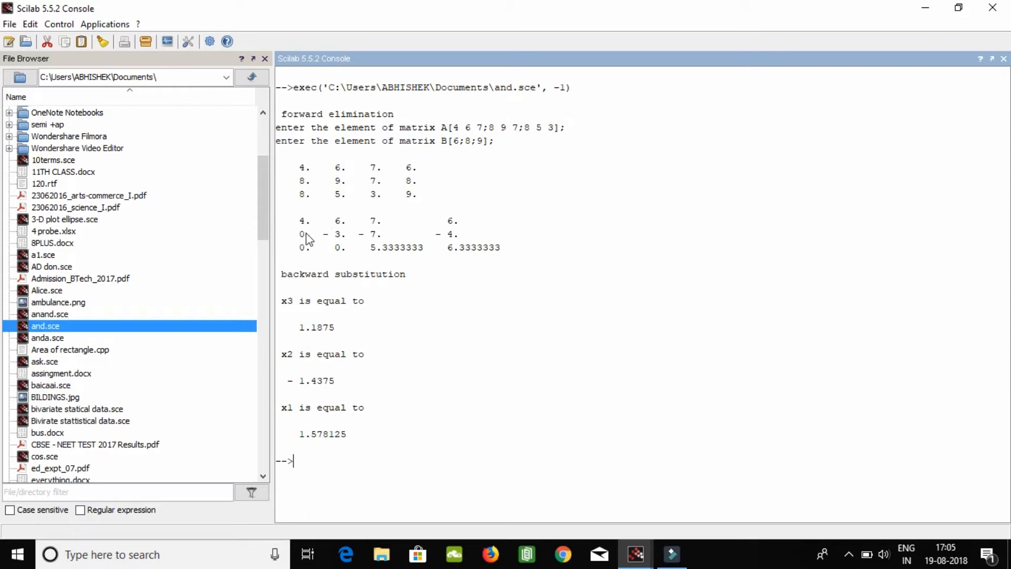
mouse_move(326, 258)
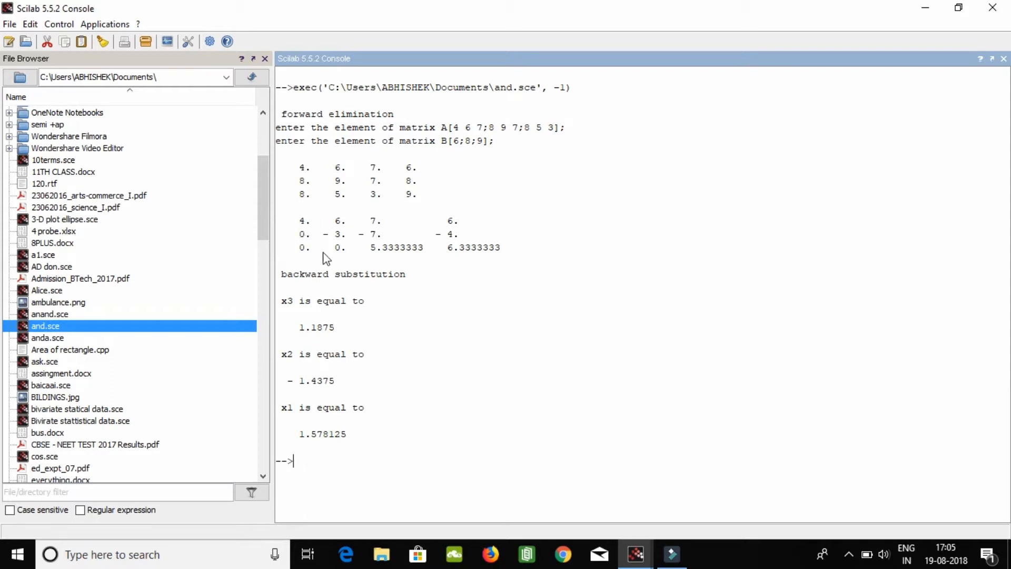
mouse_move(497, 244)
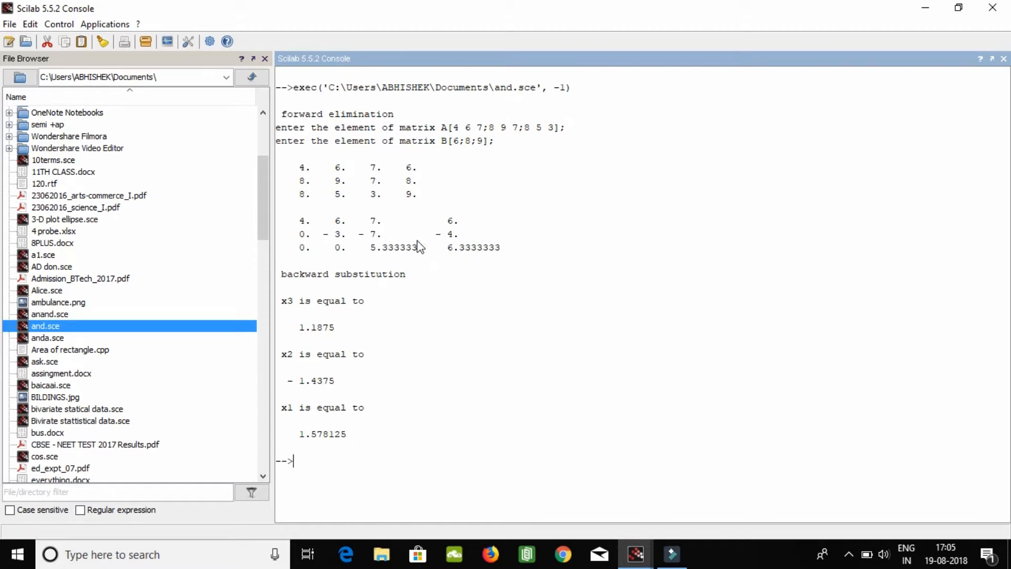
mouse_move(480, 275)
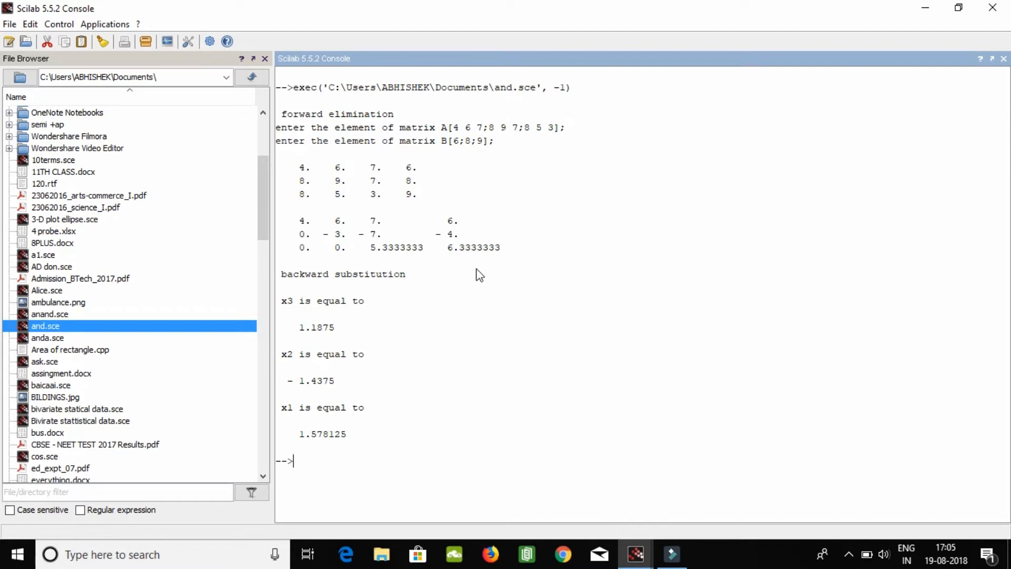
mouse_move(360, 258)
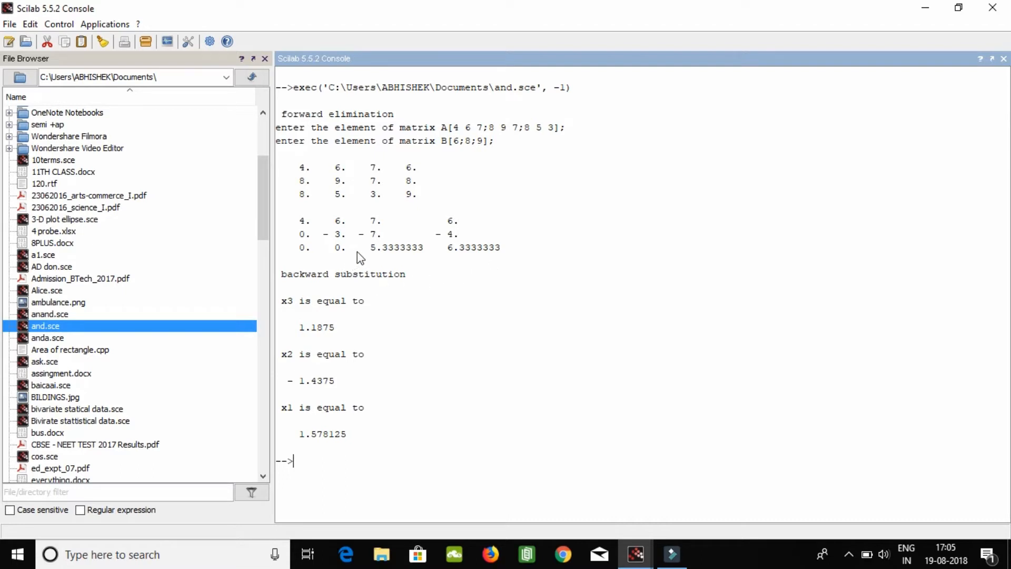
mouse_move(307, 259)
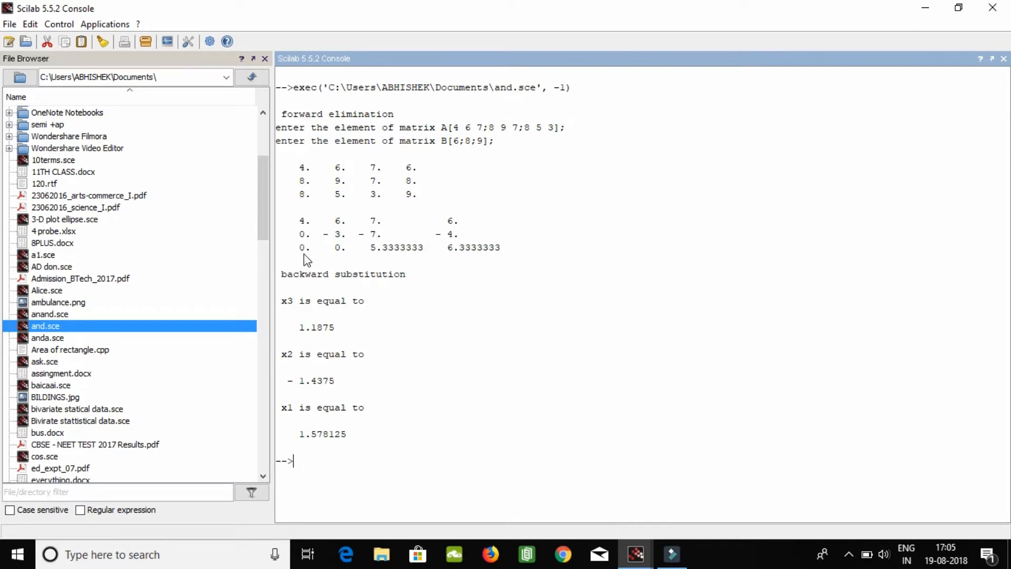
mouse_move(520, 263)
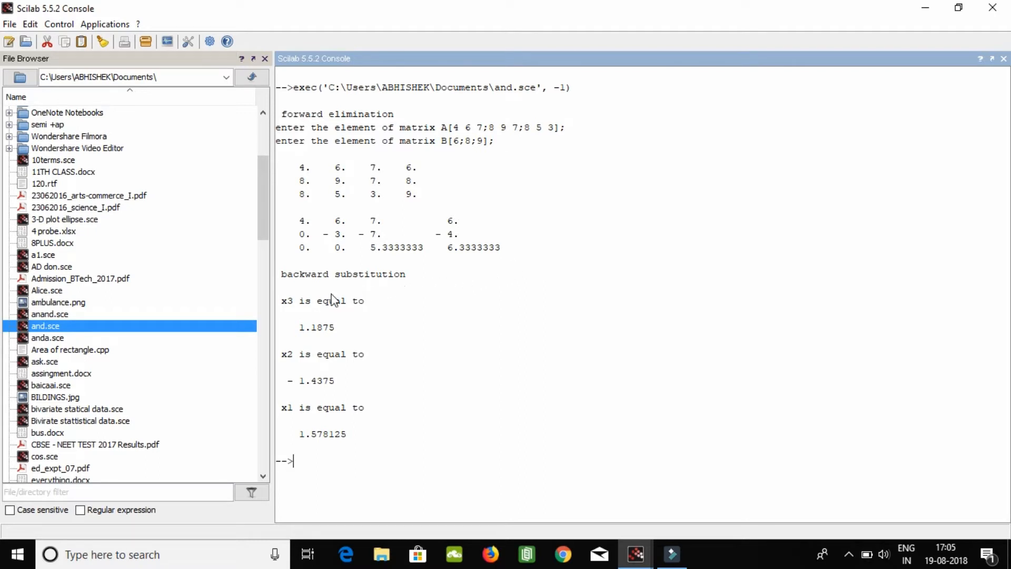
mouse_move(353, 334)
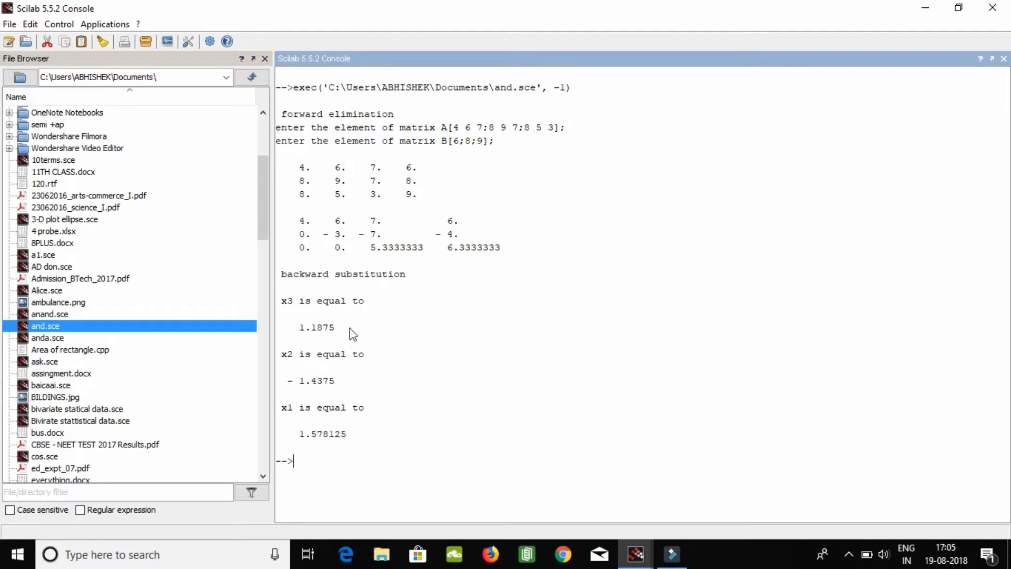
mouse_move(333, 342)
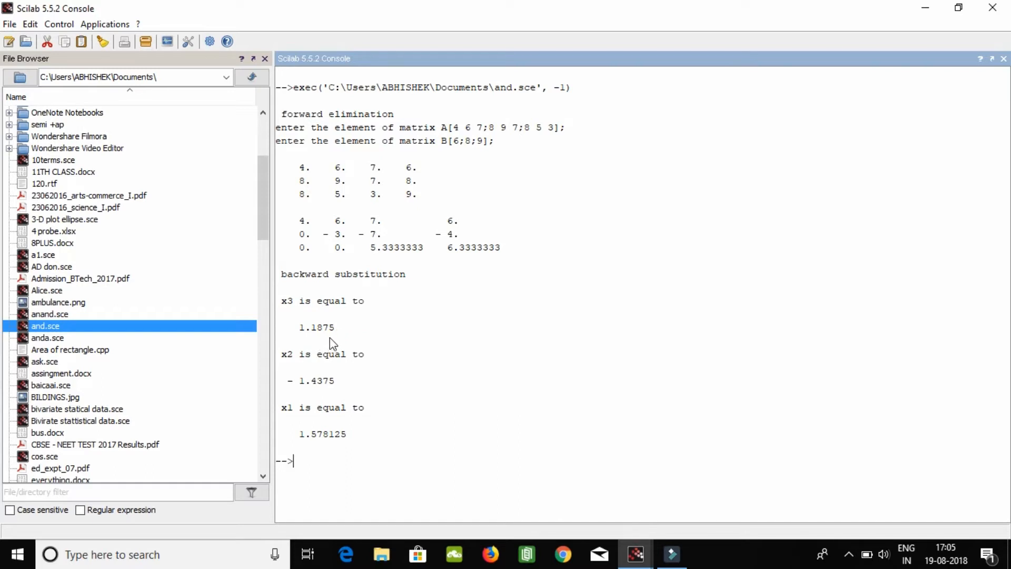
mouse_move(371, 361)
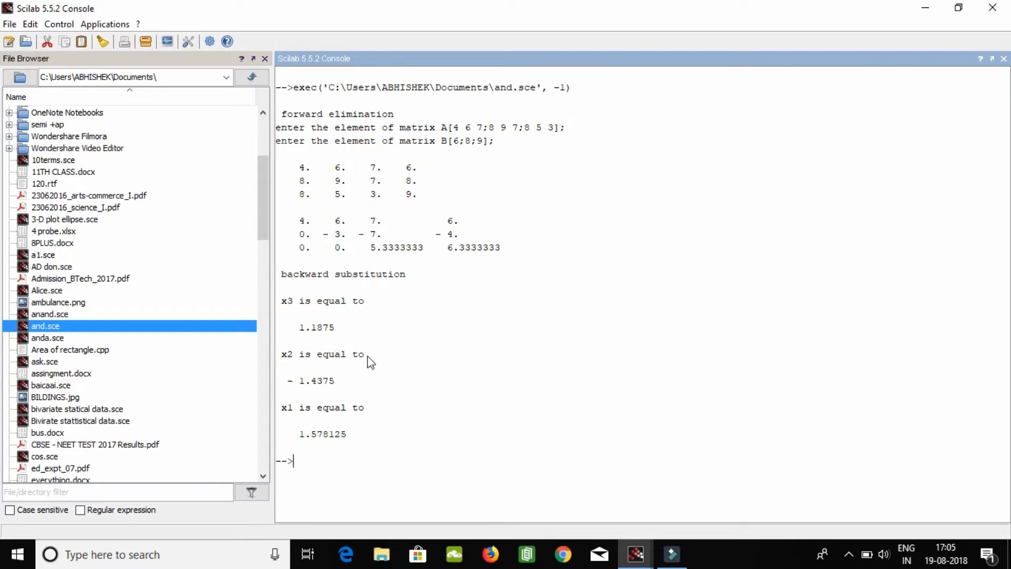
mouse_move(528, 416)
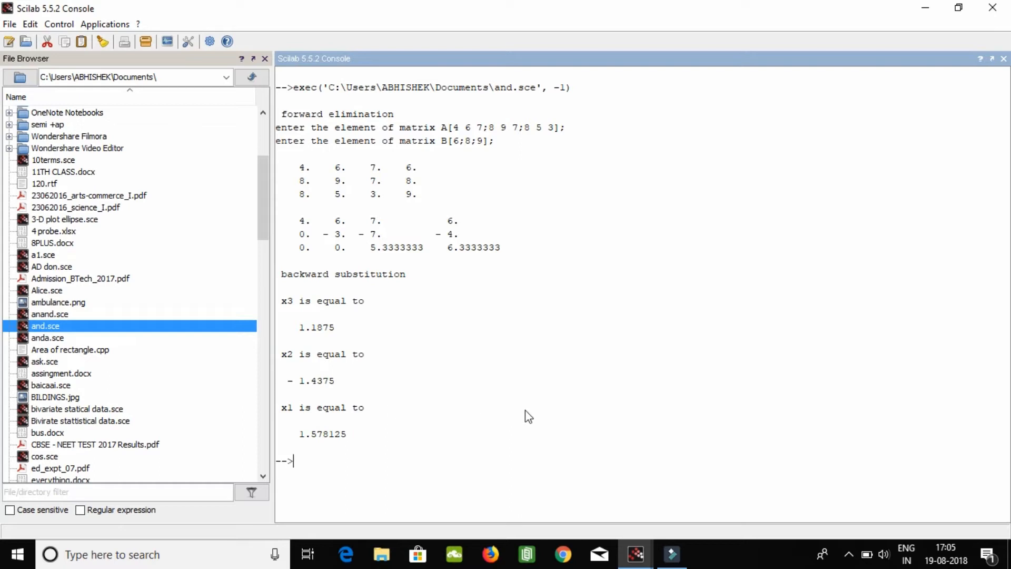